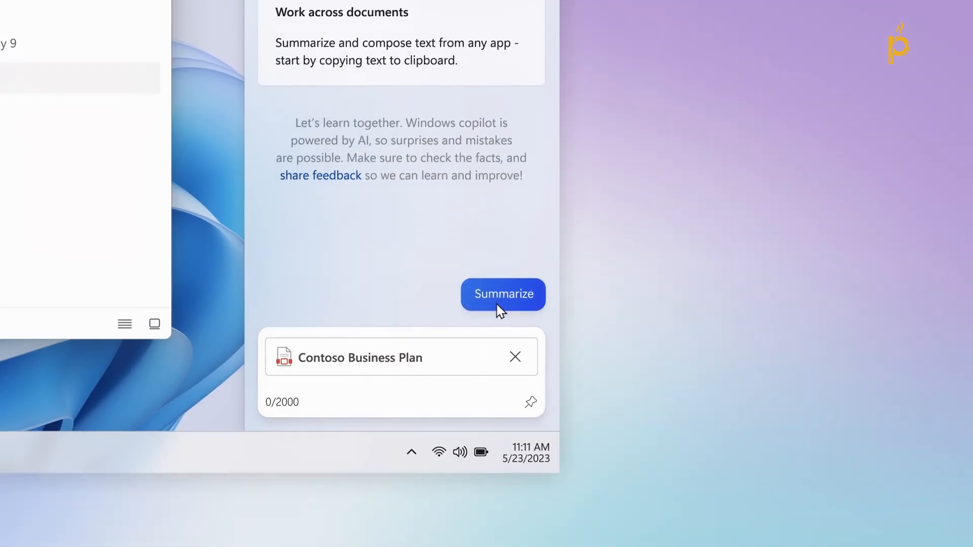
Browse through the suggestion cards and switch on the Use GPT-4 toggle
left_click(503, 294)
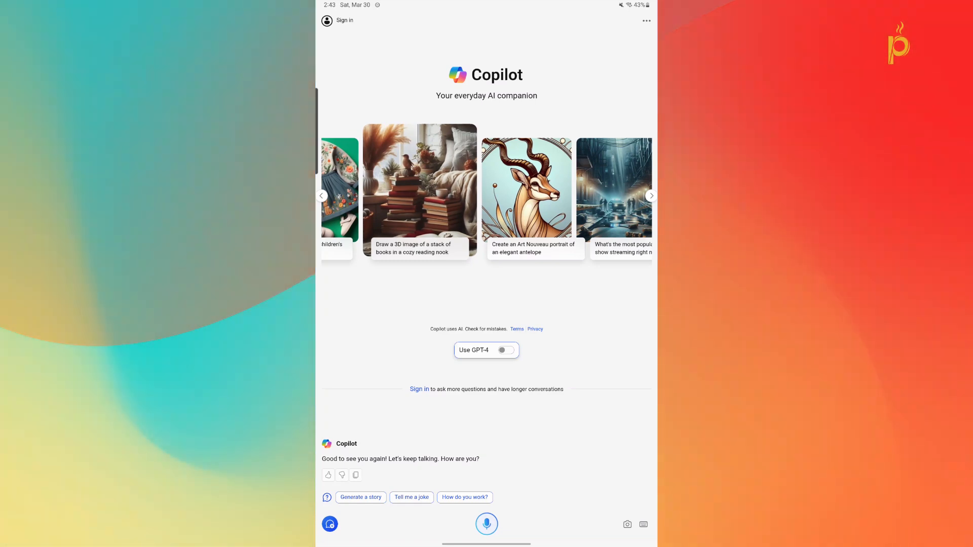
left_click(651, 196)
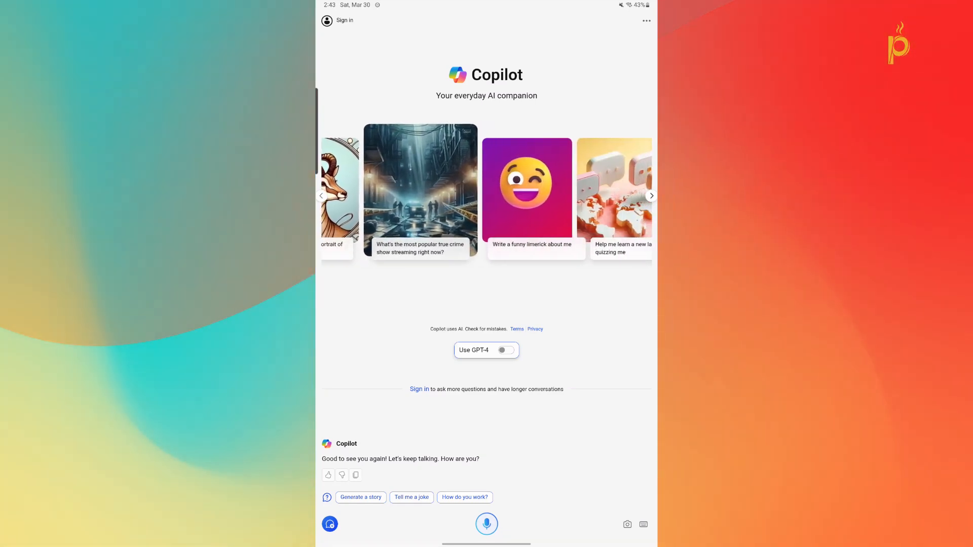
left_click(651, 195)
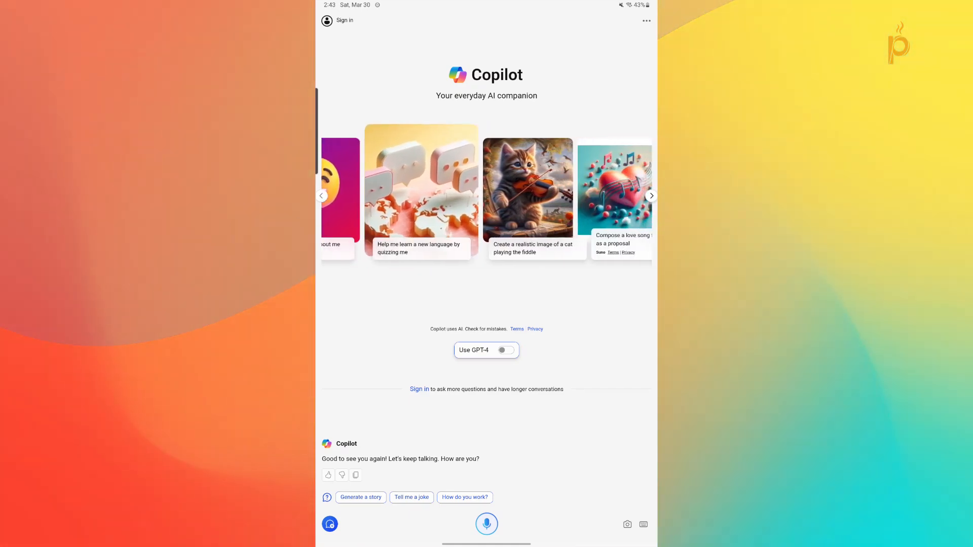
left_click(651, 196)
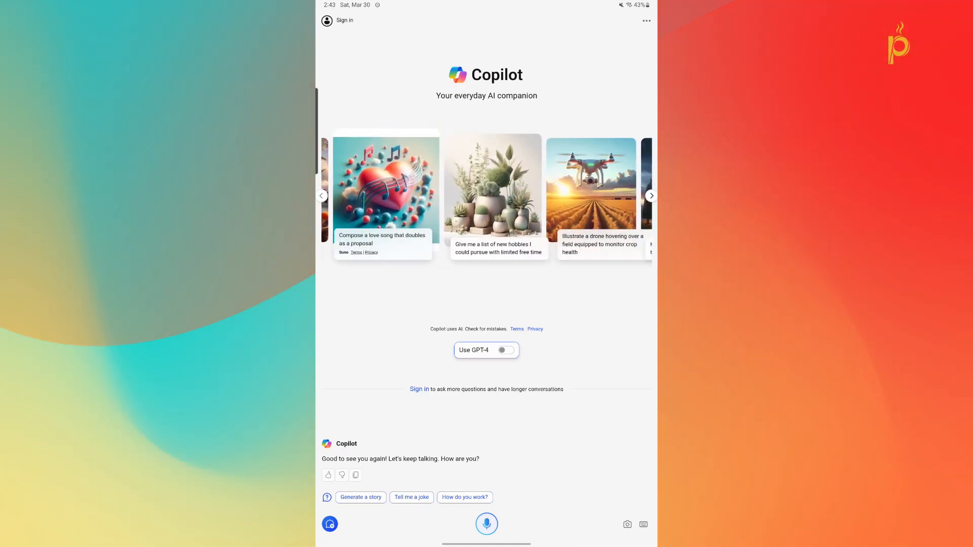
left_click(651, 196)
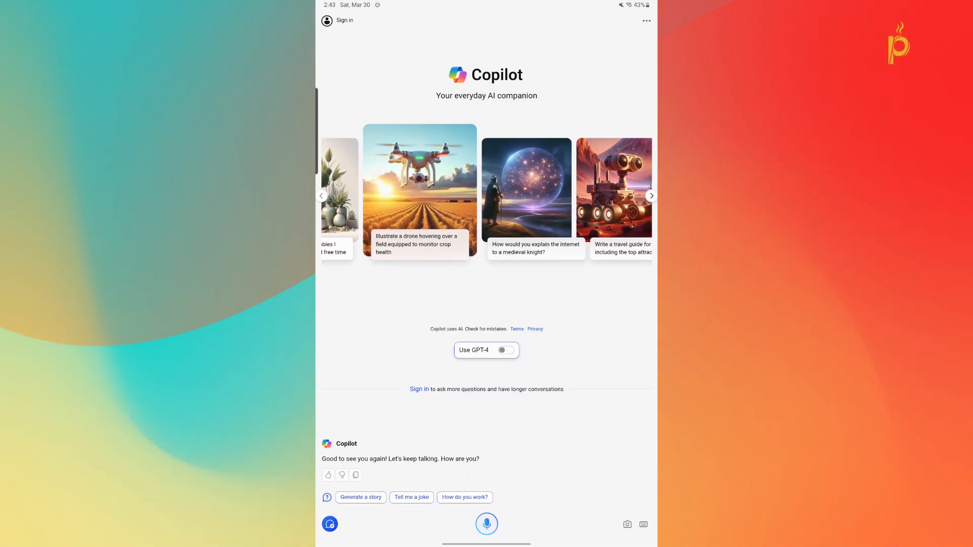
left_click(486, 360)
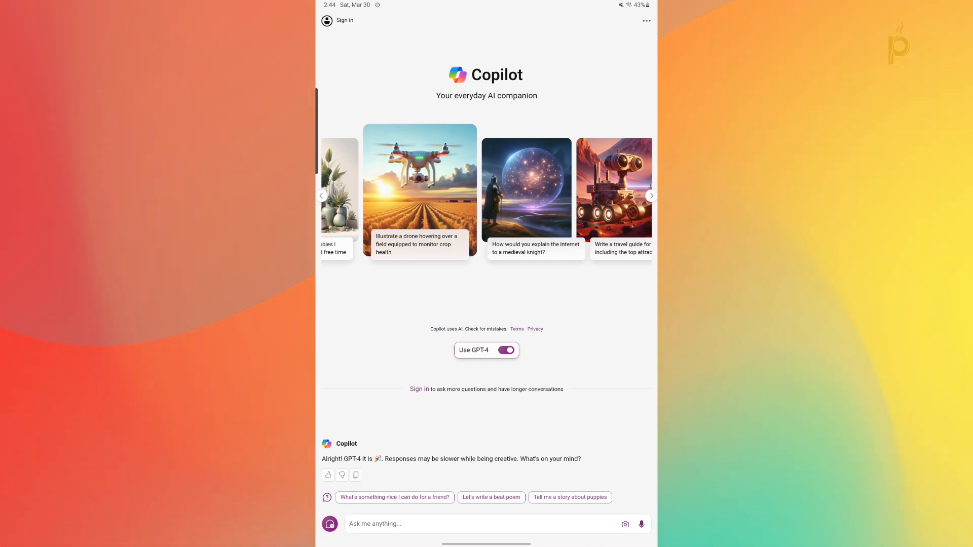
Get the Ask me anything box ready for a new message
left_click(486, 525)
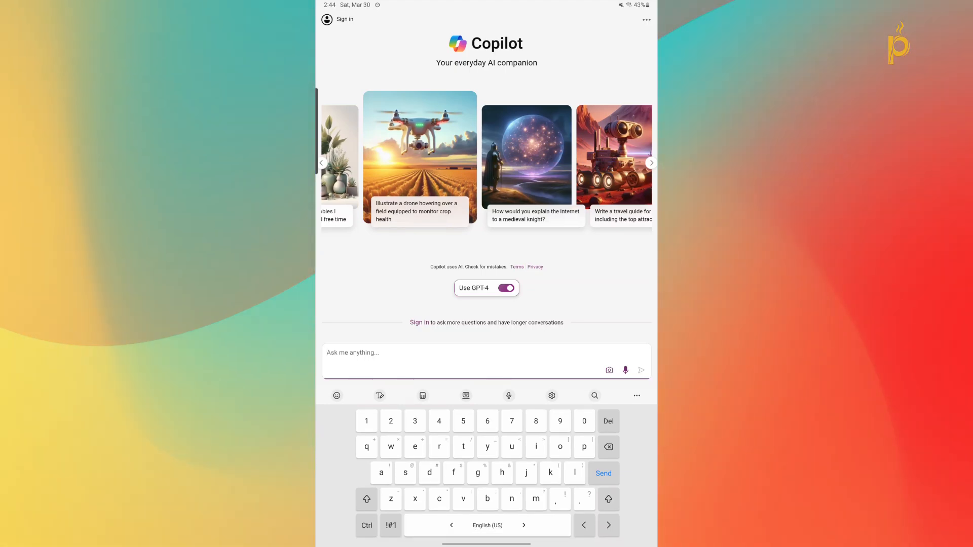
left_click(507, 286)
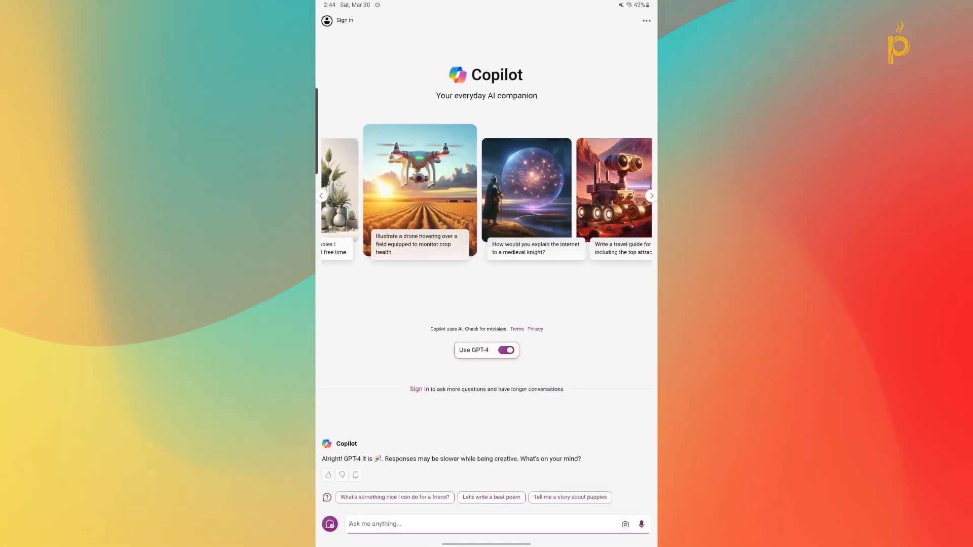
left_click(485, 525)
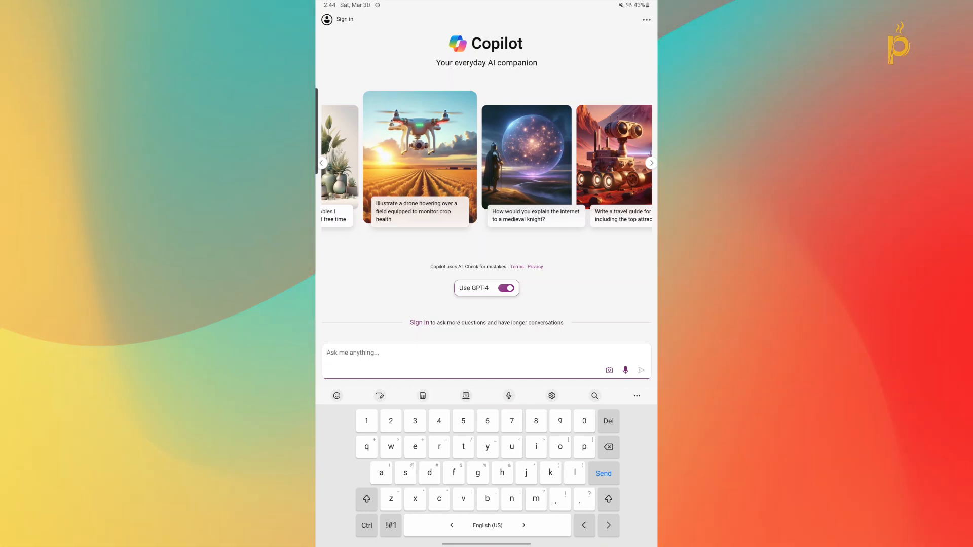
Switch GPT-4 mode back off and review the app settings
left_click(507, 287)
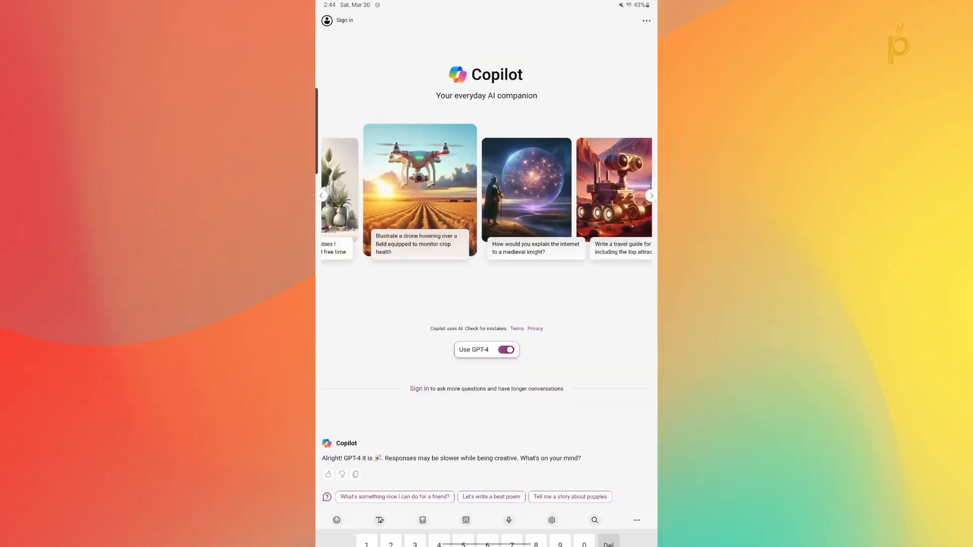
left_click(507, 350)
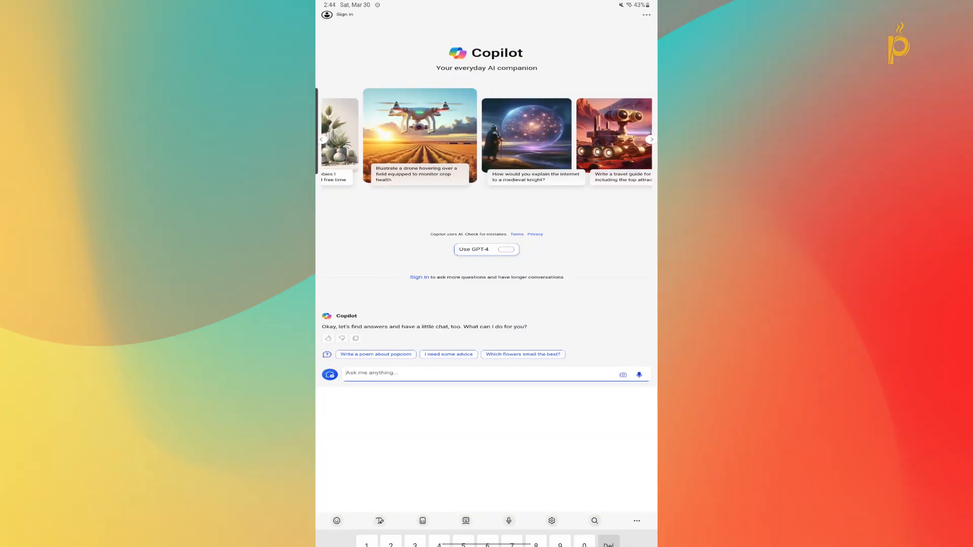
left_click(645, 14)
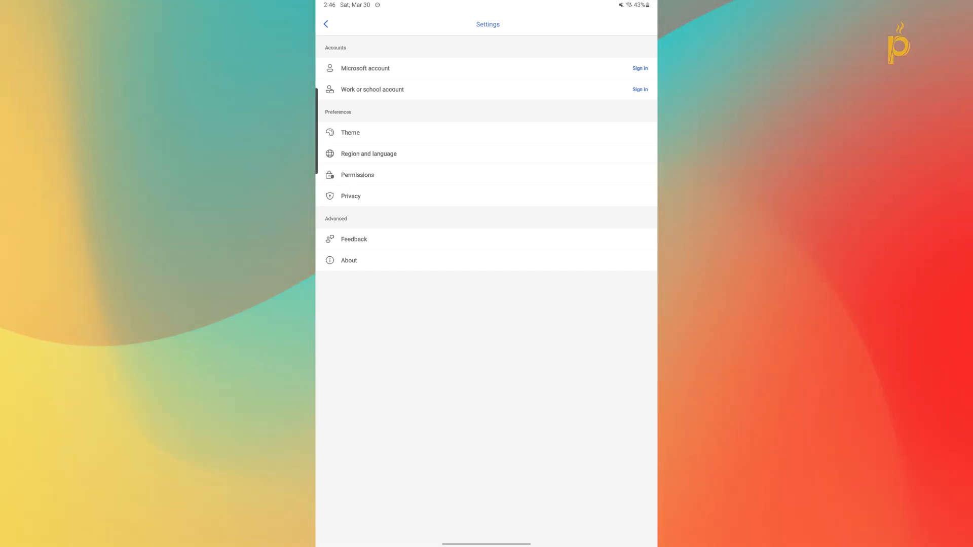
left_click(325, 24)
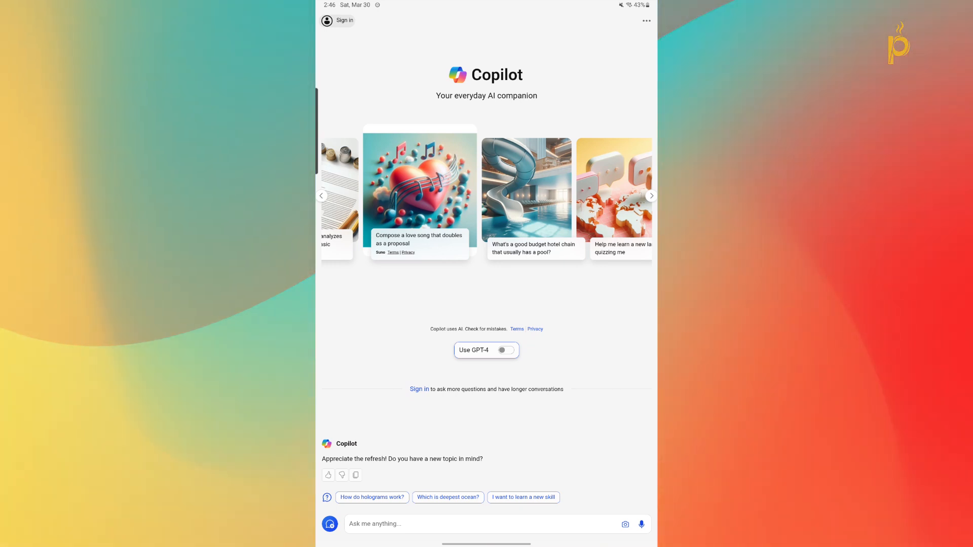
Start a new topic from the three-dot menu and reopen the chat options
left_click(646, 21)
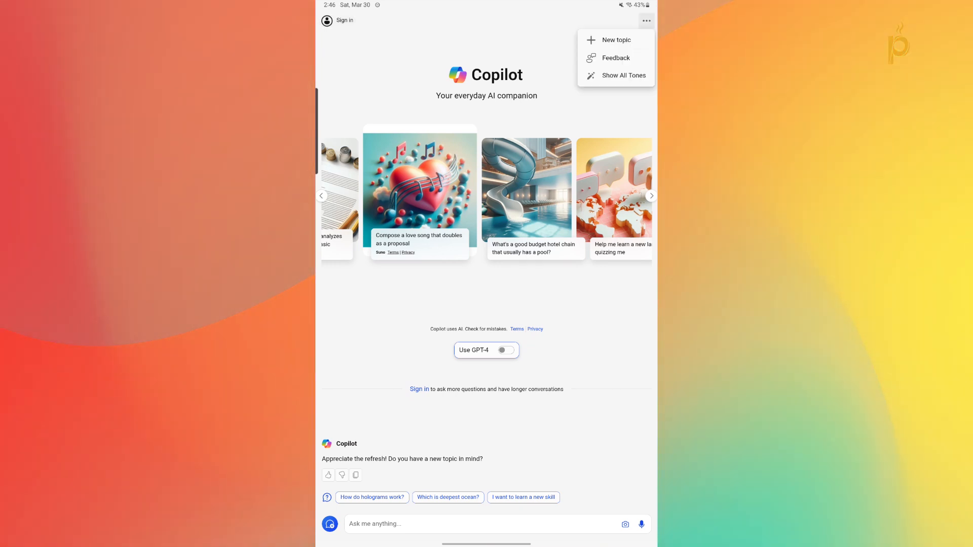
left_click(651, 196)
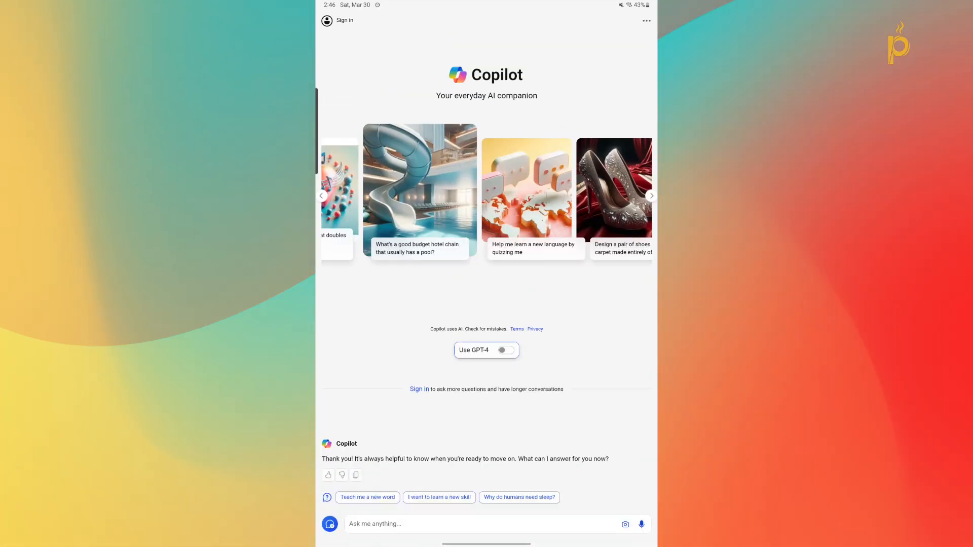
left_click(647, 20)
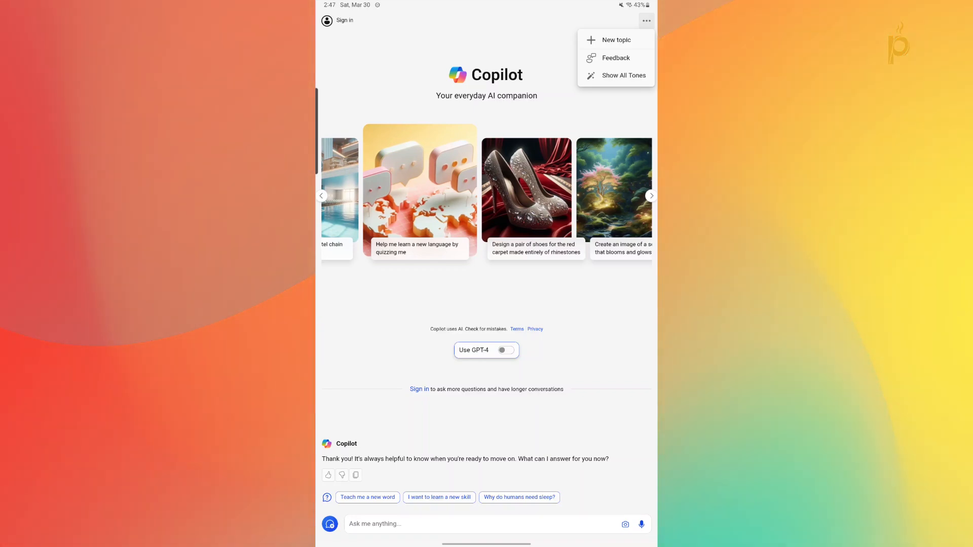
Show all conversation tones, choose More Precise, then hide the tones again
left_click(624, 75)
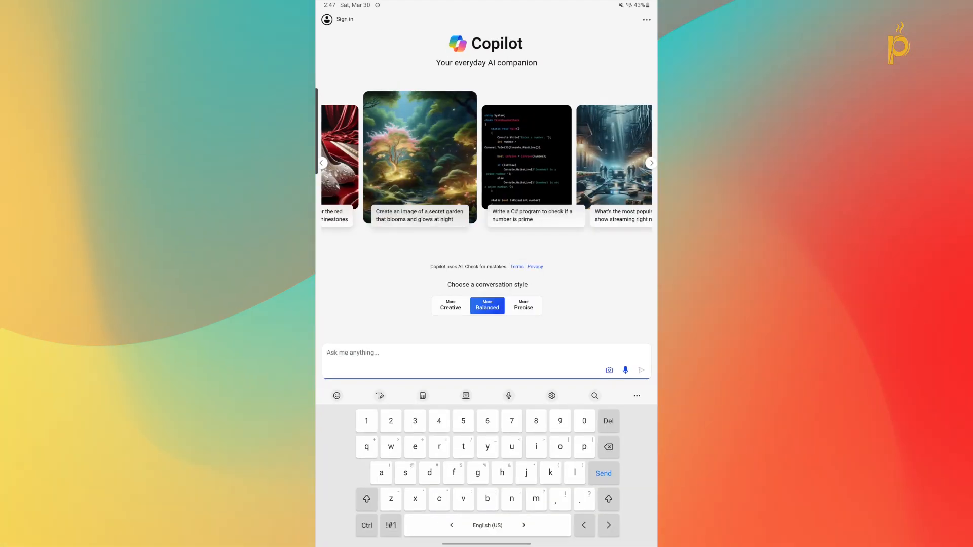
left_click(523, 305)
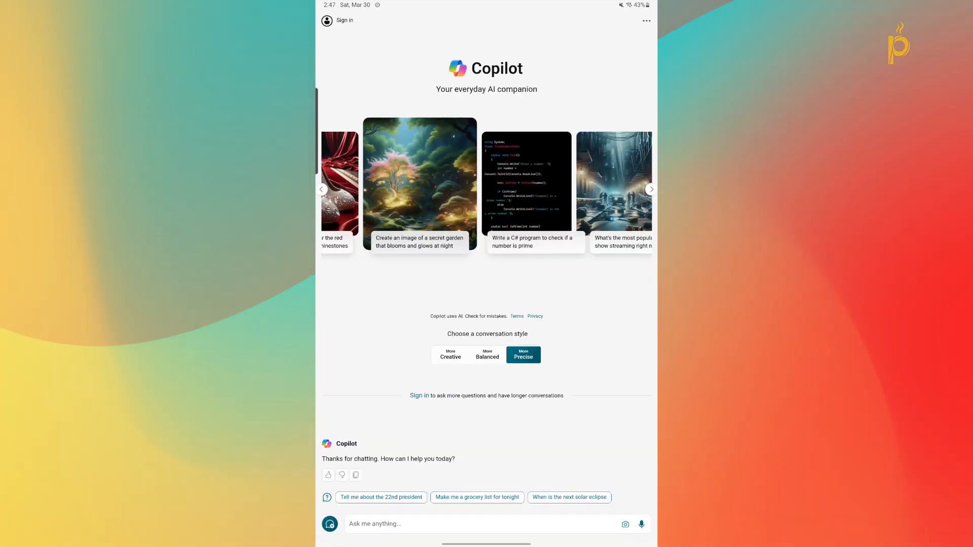
left_click(647, 20)
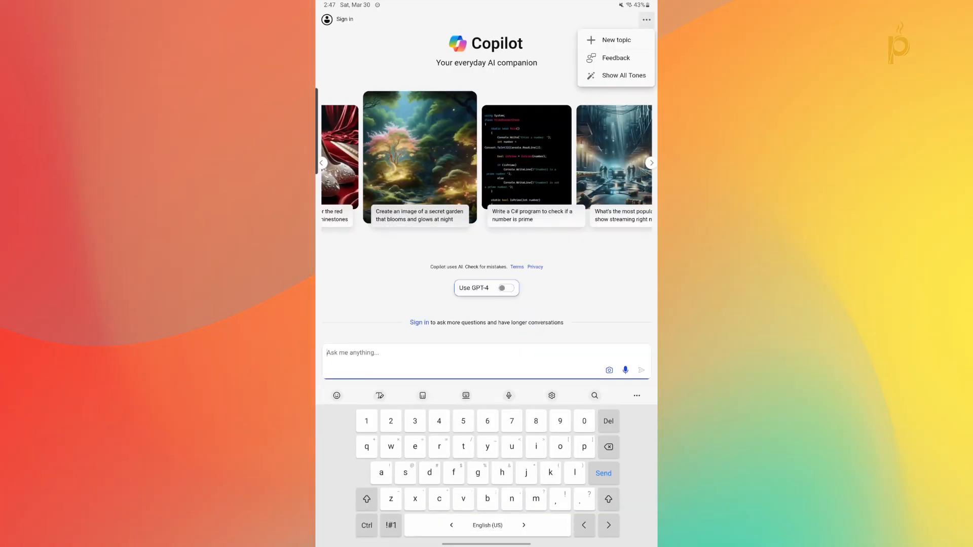
left_click(507, 288)
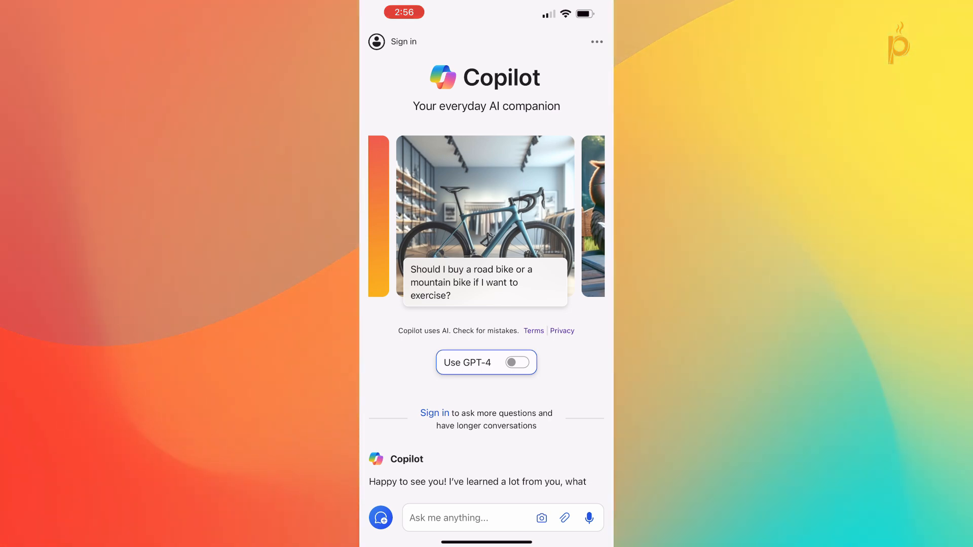
Review the paranormal-activity article and start a fresh creative chat with GPT-4 on
scroll("down", 3)
type("Write an article on paranormal act")
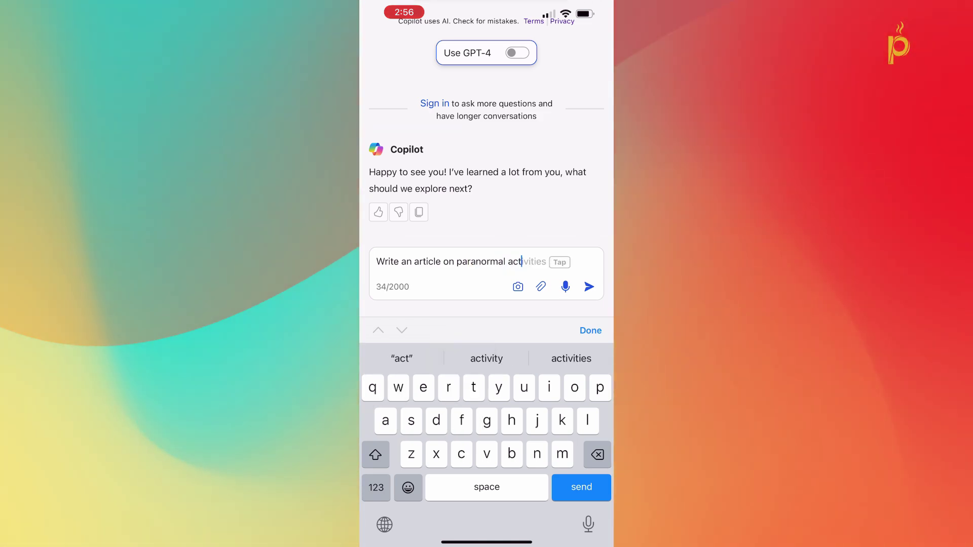
left_click(588, 286)
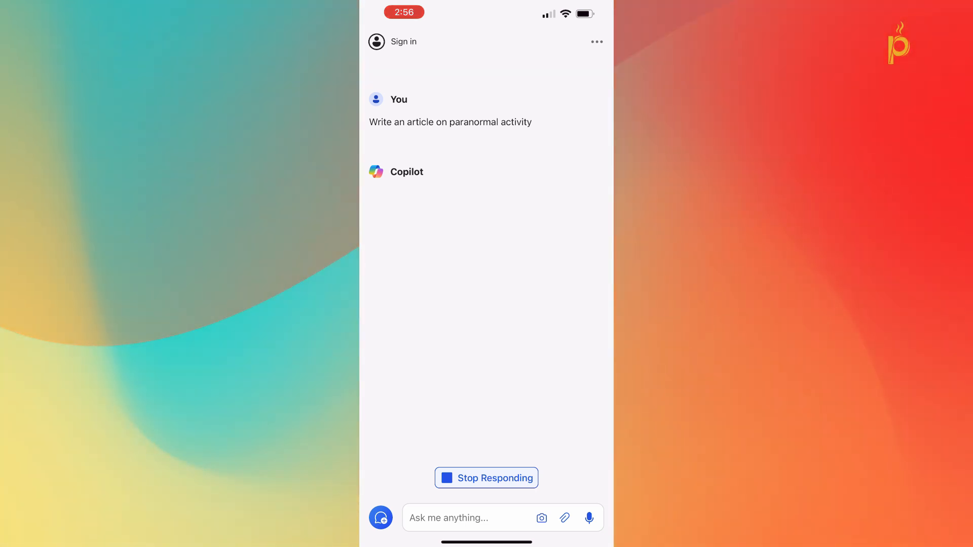
left_click(469, 518)
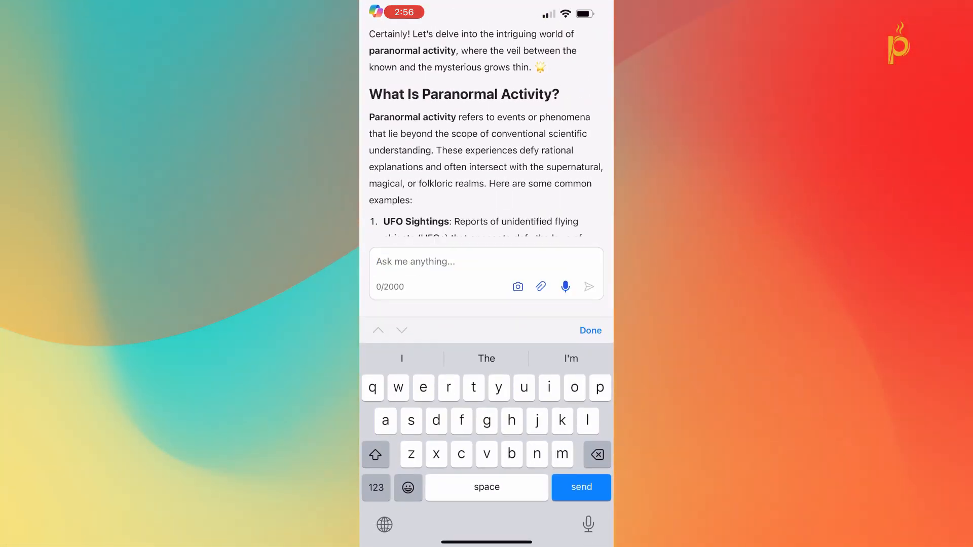
left_click(590, 330)
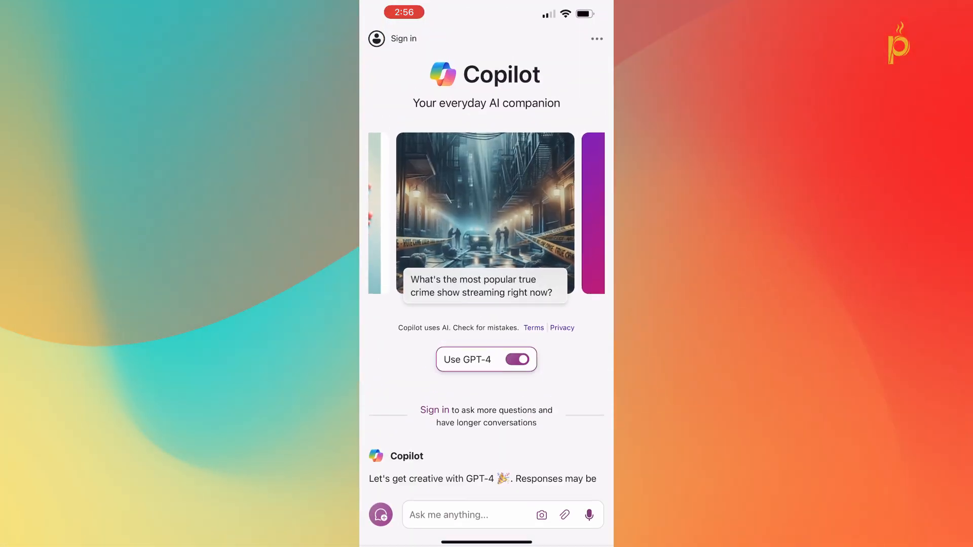
scroll("down", 3)
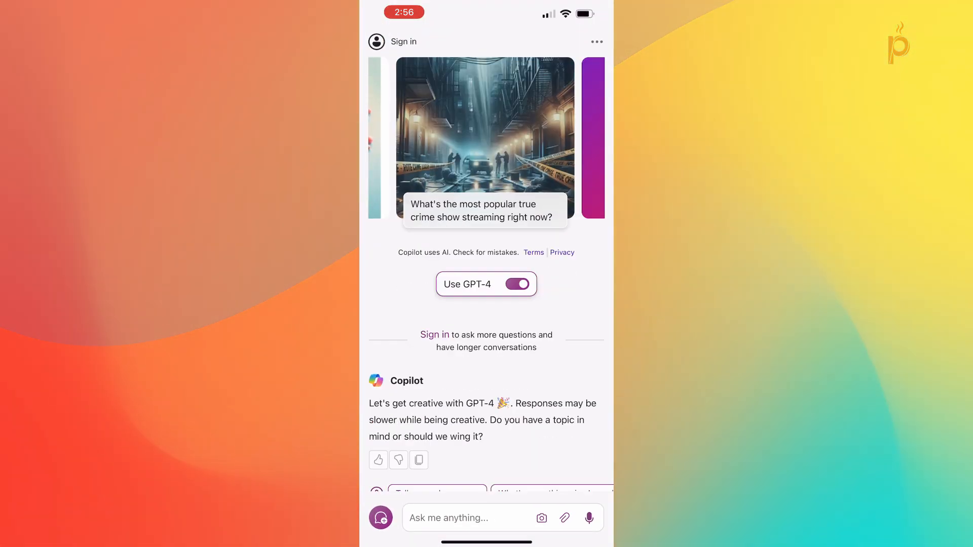
scroll("up", 3)
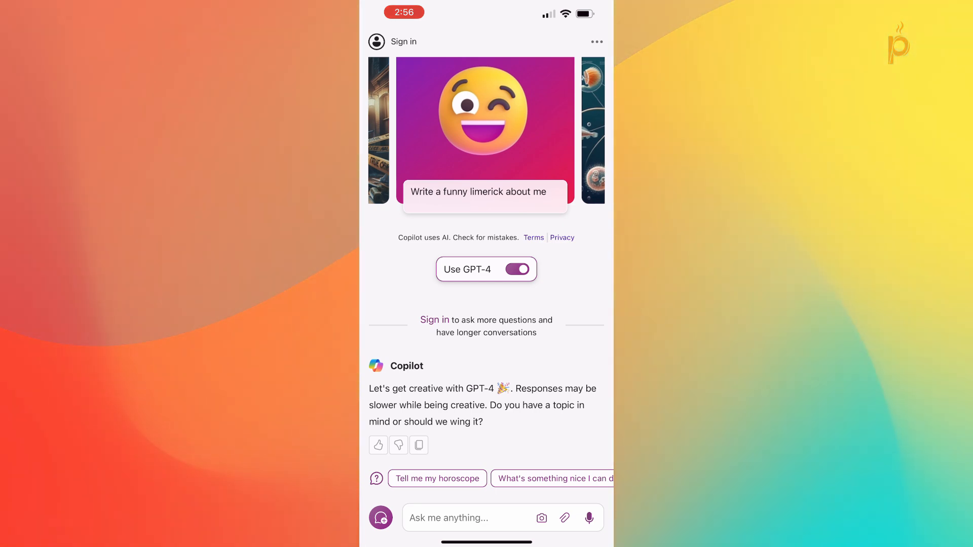
Allow camera access and attach the logo picture from the photo library
left_click(541, 518)
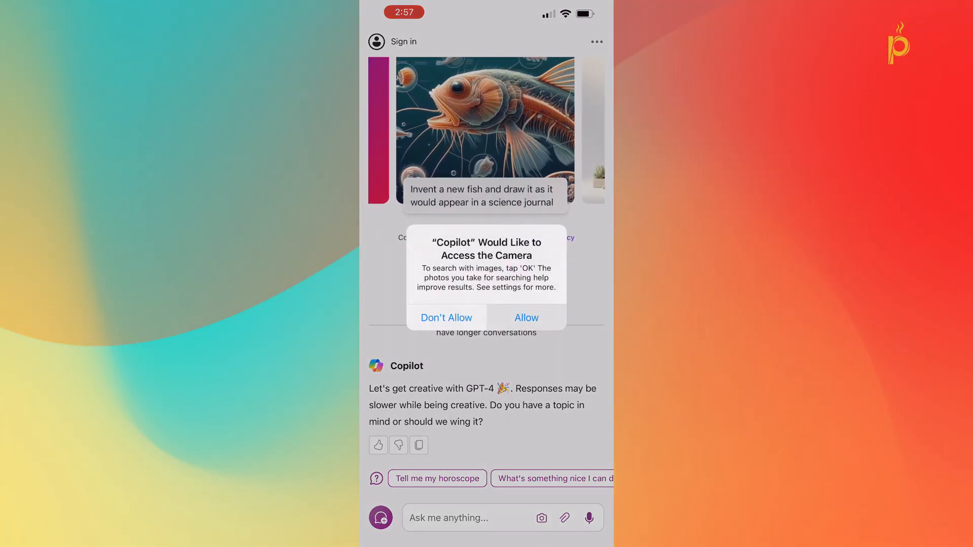
left_click(526, 317)
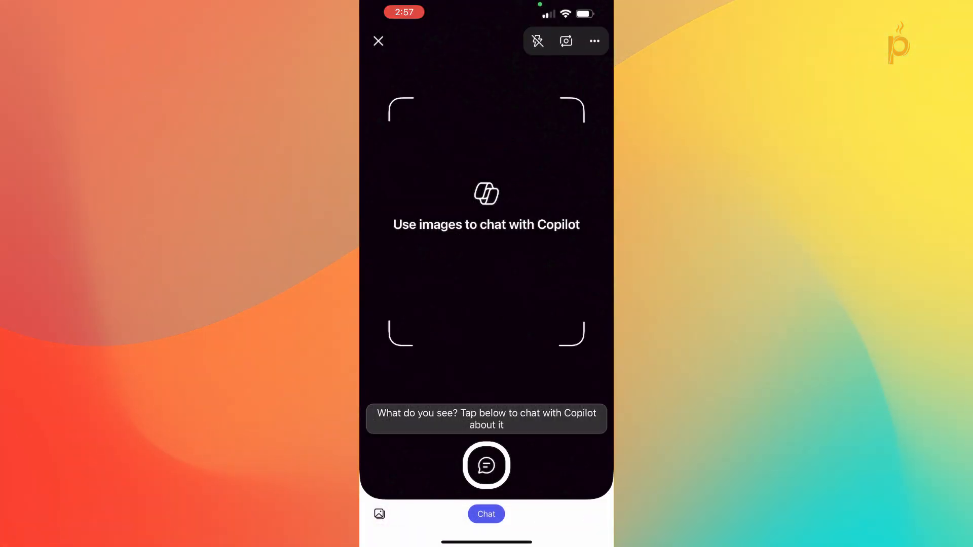
left_click(379, 514)
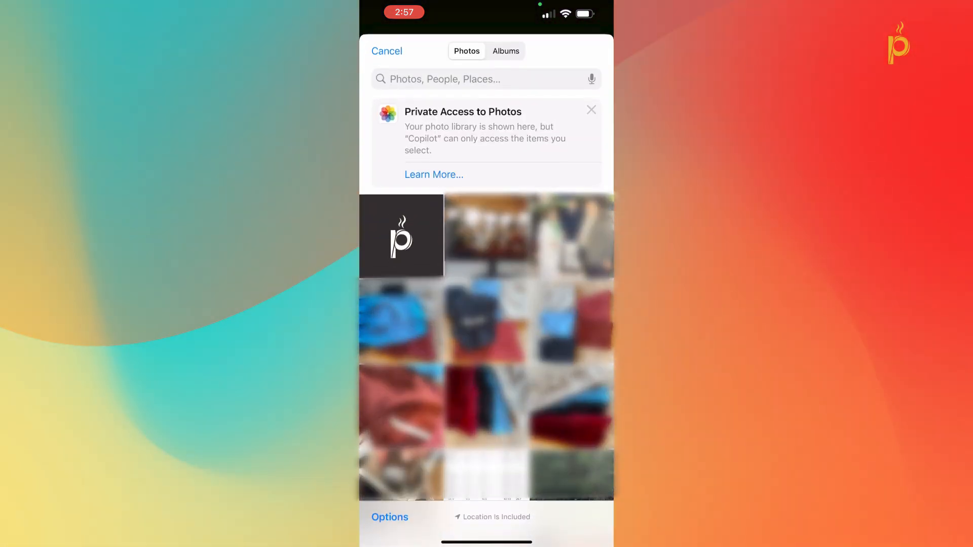
left_click(386, 51)
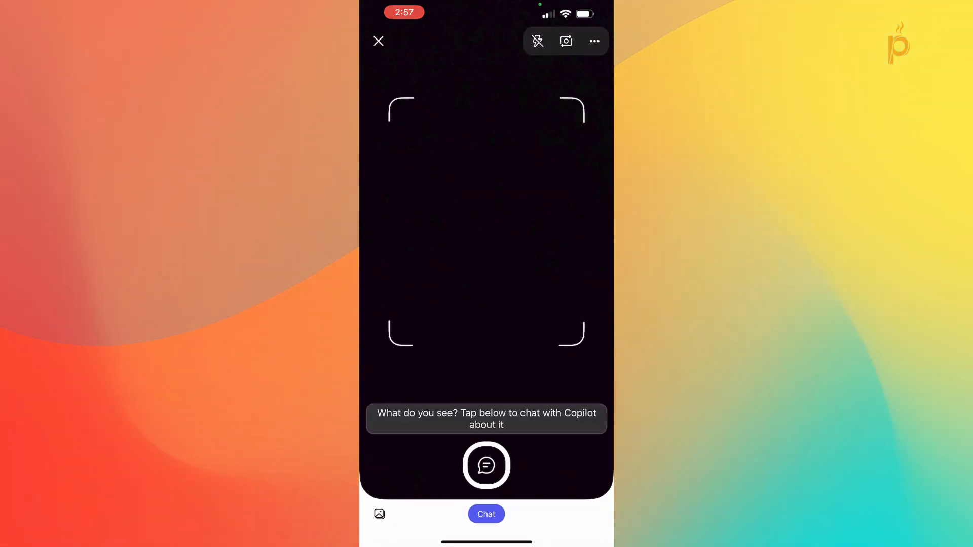
left_click(485, 465)
type("tell")
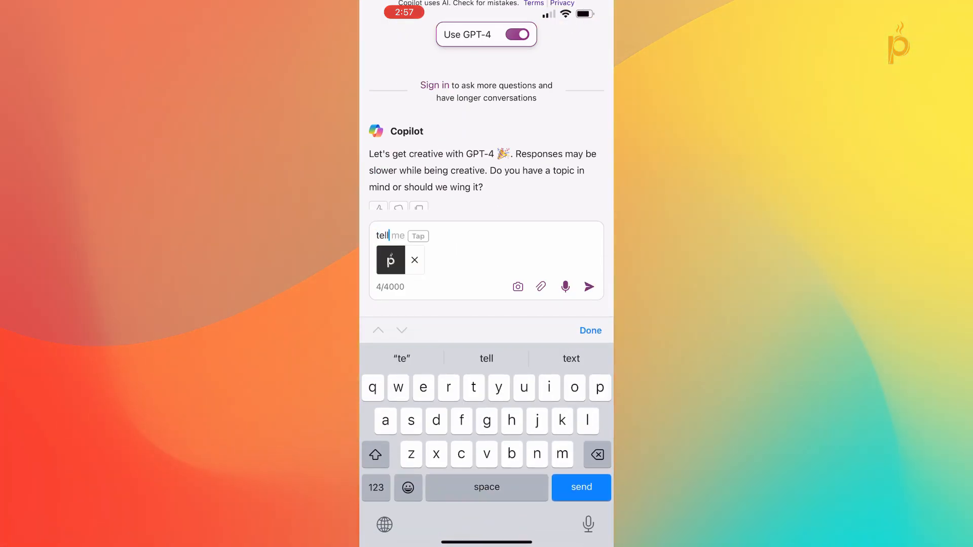
Ask Copilot where the logo is from and review its description, then start over
type("whre")
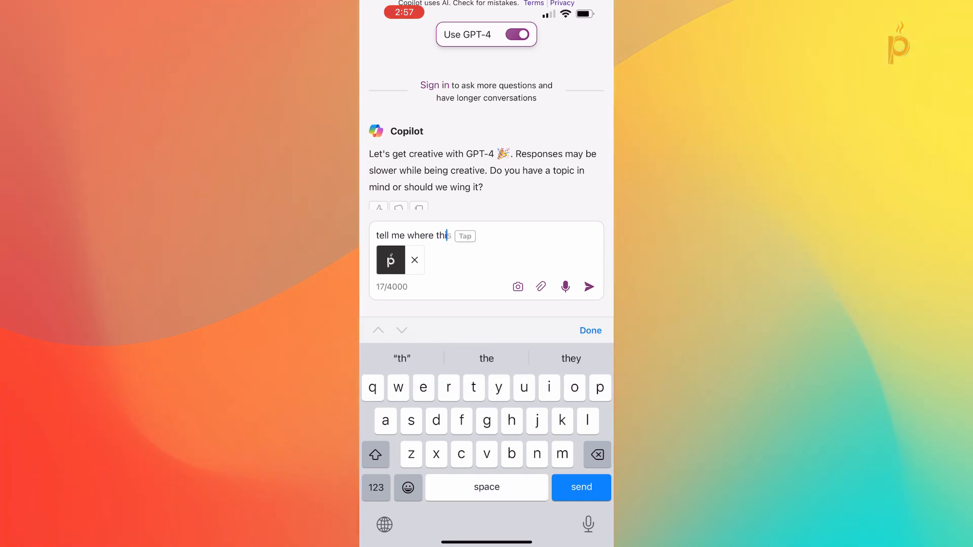
type("logo i")
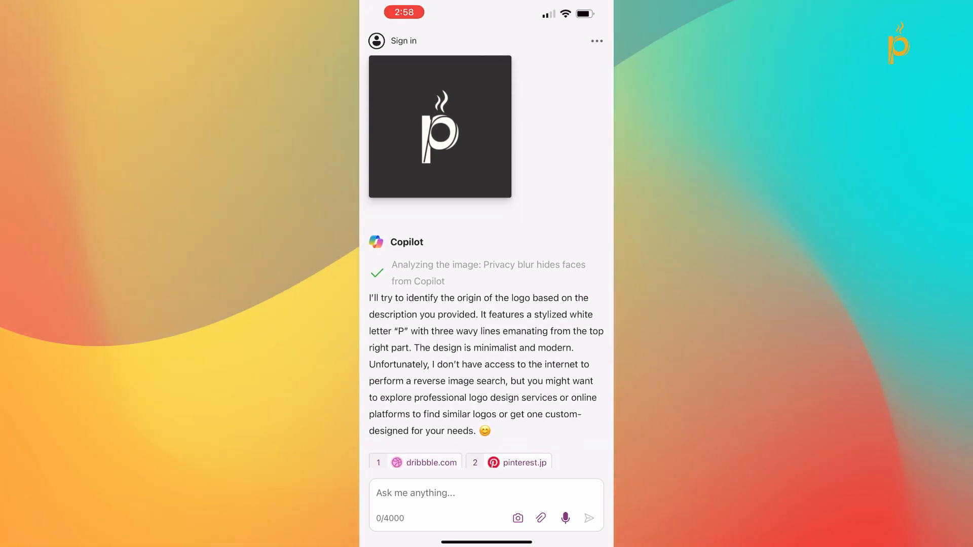
scroll("up", 3)
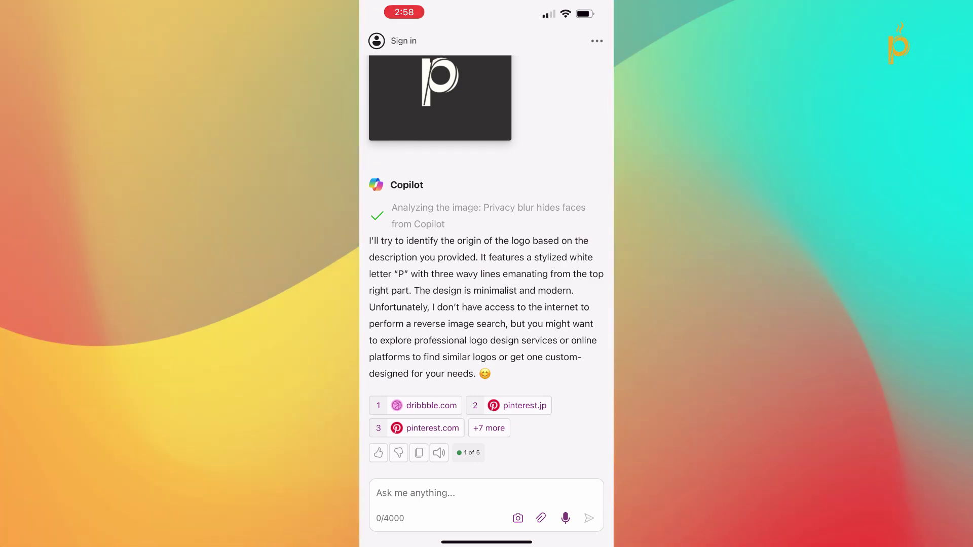
scroll("up", 3)
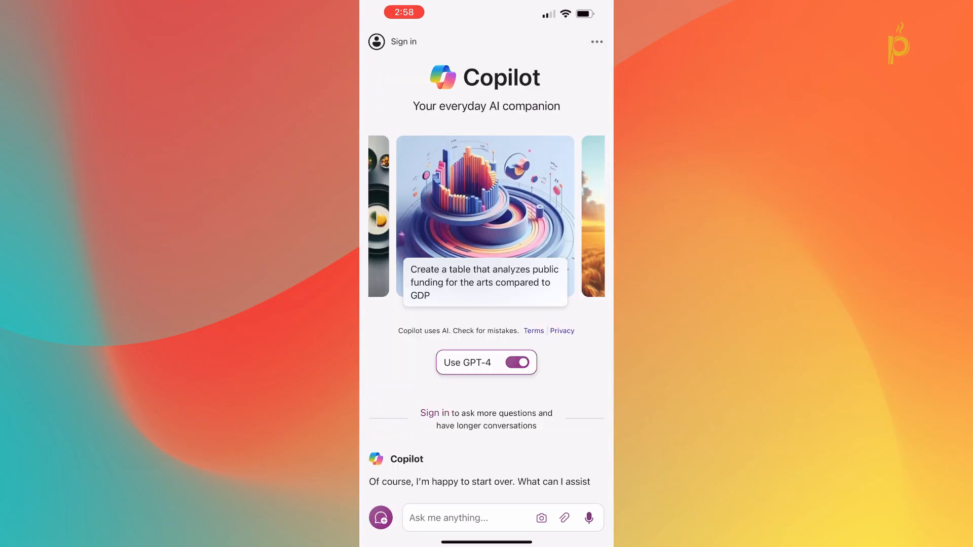
Attach general_dog_care.pdf, request a summary and read the bullet points on cost, care and licensing
left_click(565, 518)
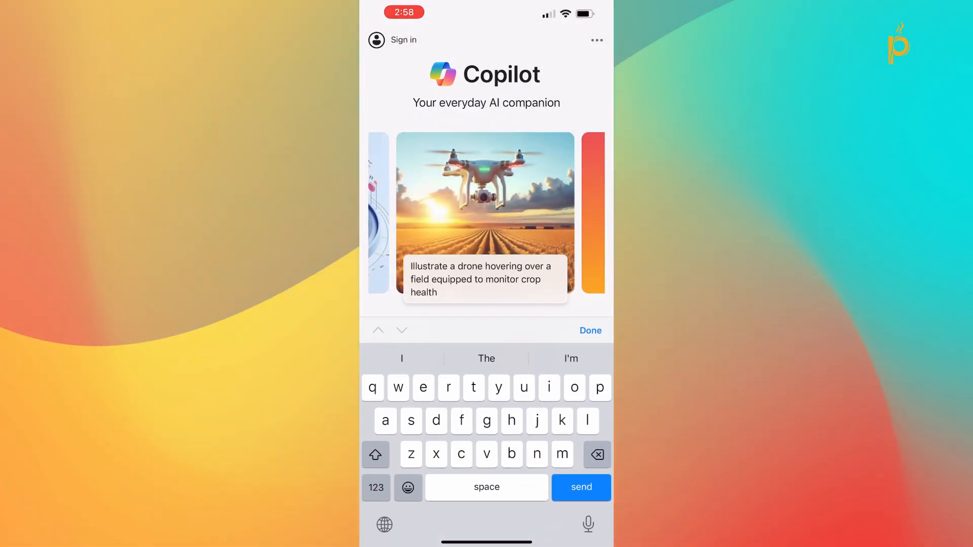
scroll("down", 3)
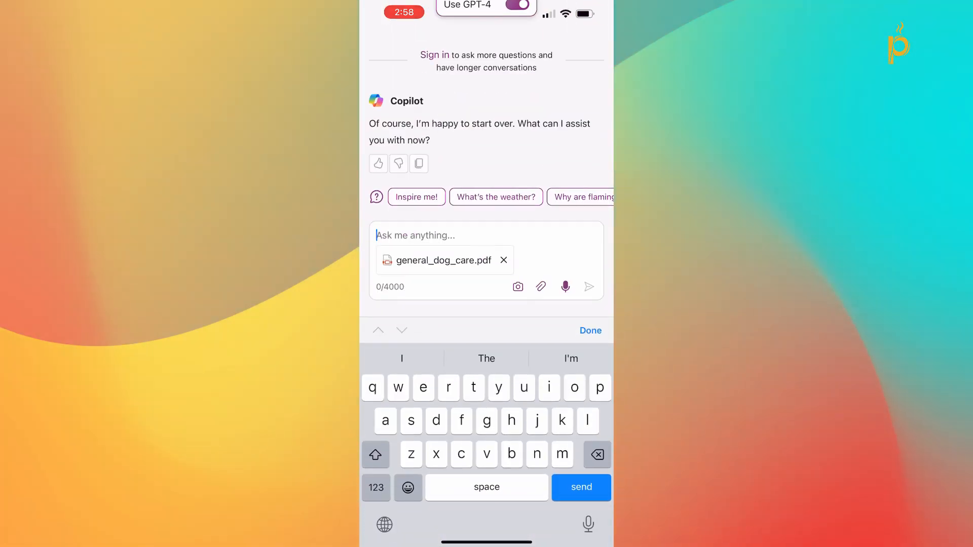
type("s")
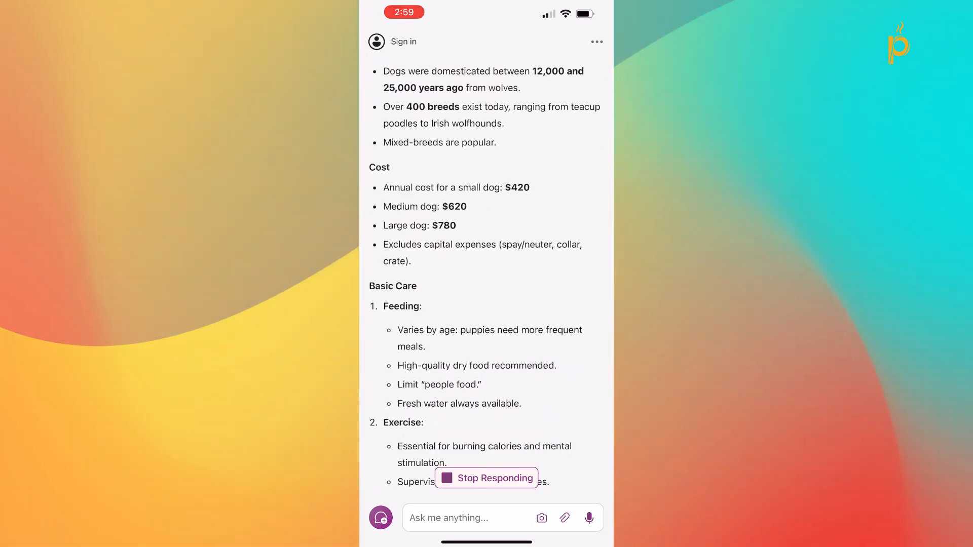
scroll("down", 3)
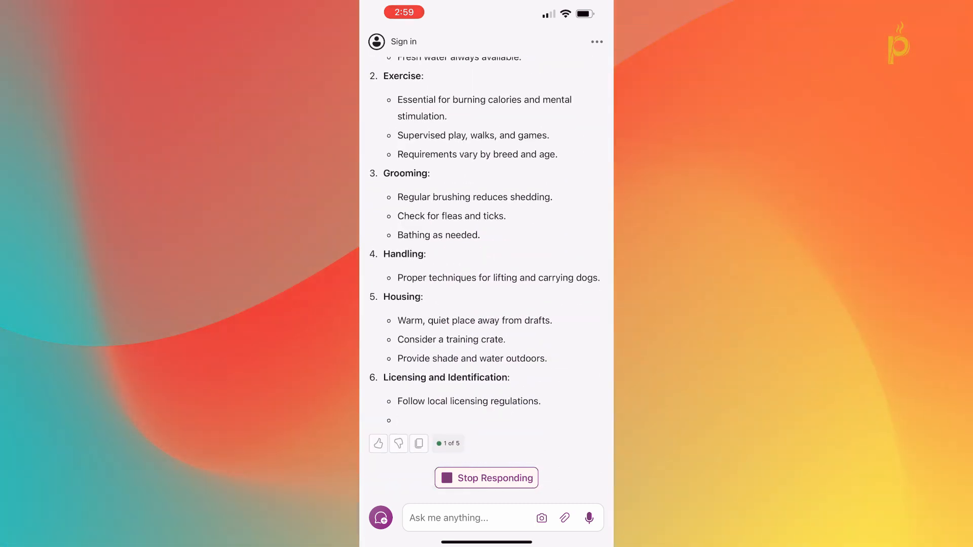
scroll("down", 3)
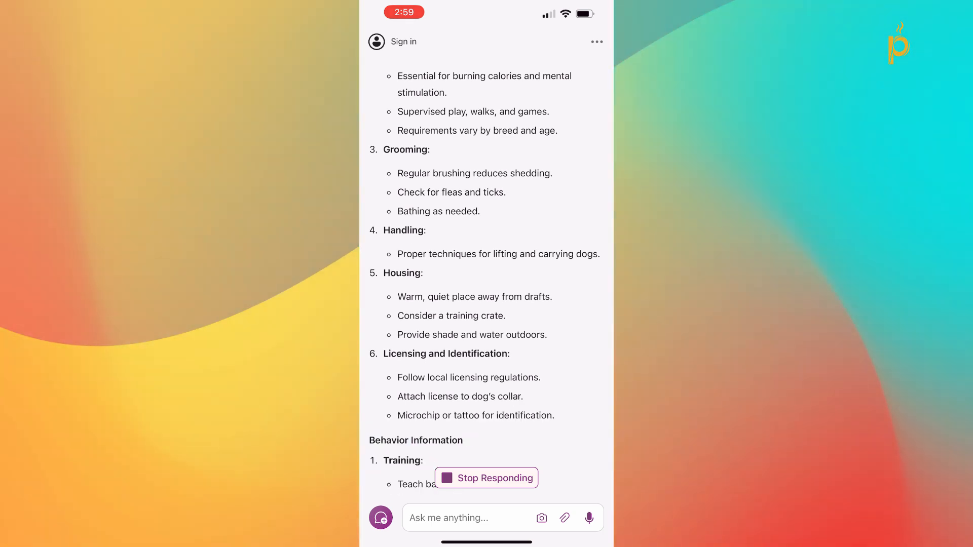
scroll("down", 3)
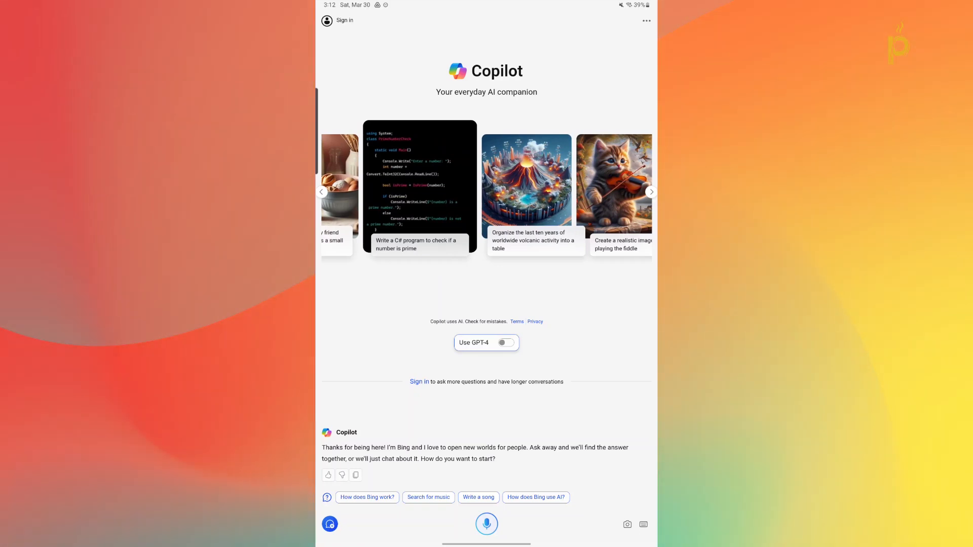
Sign in with a personal Microsoft account from the settings and return to chat
left_click(646, 20)
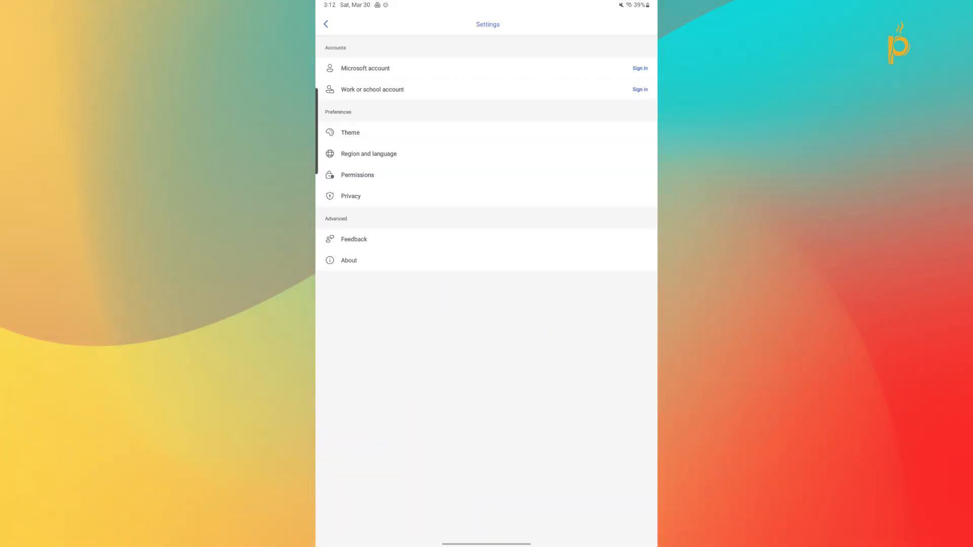
left_click(640, 68)
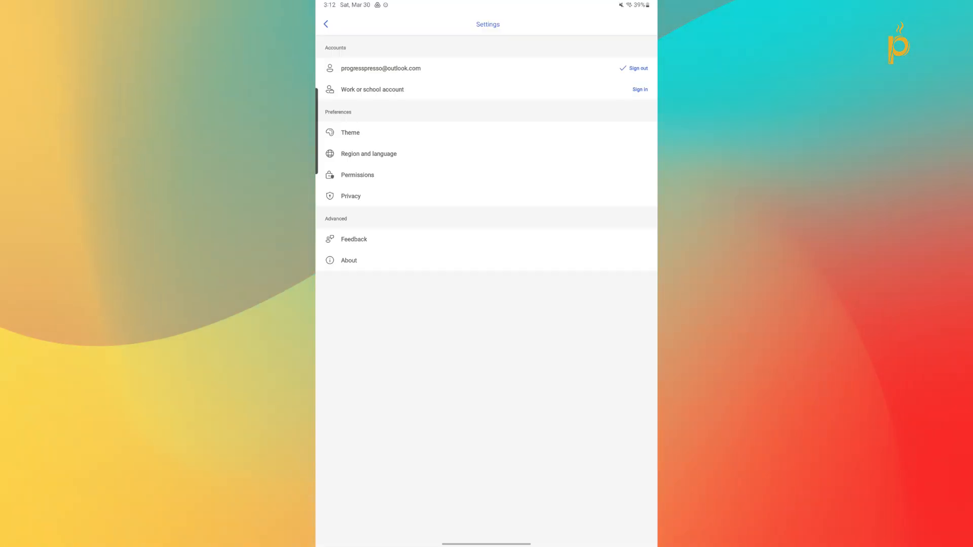
left_click(326, 24)
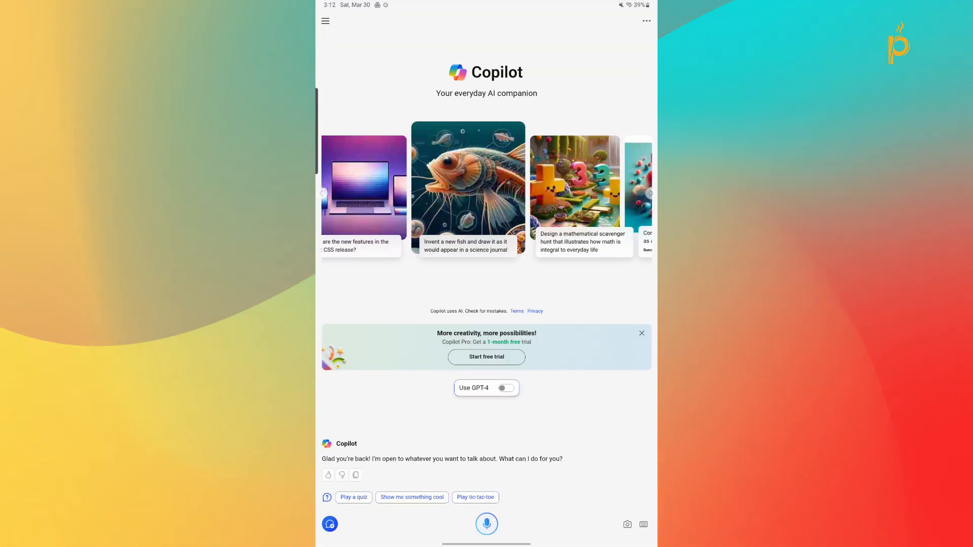
Review the list of assistants and recent chats, then return to the home screen
left_click(325, 20)
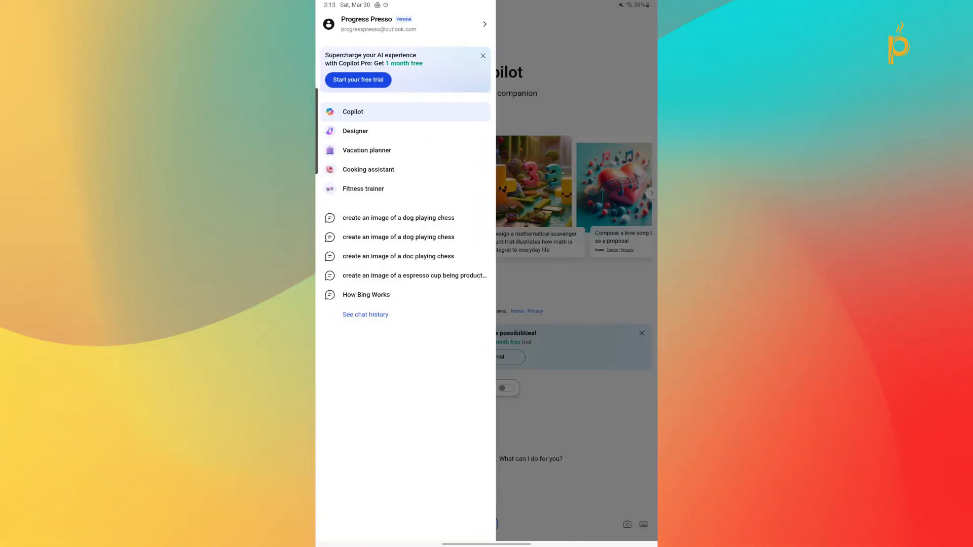
left_click(483, 55)
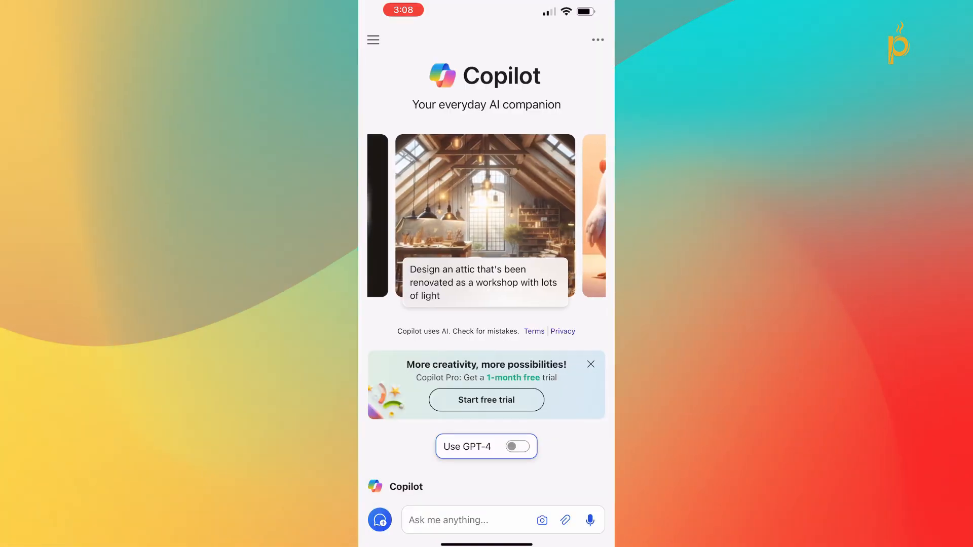
Look at the Vacation planner assistant and return to the main Copilot chat
left_click(373, 40)
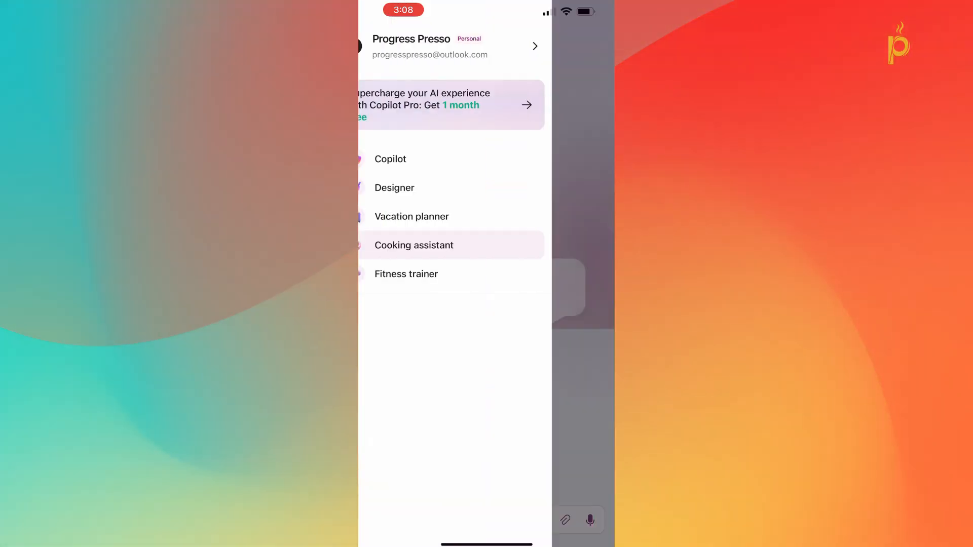
left_click(405, 274)
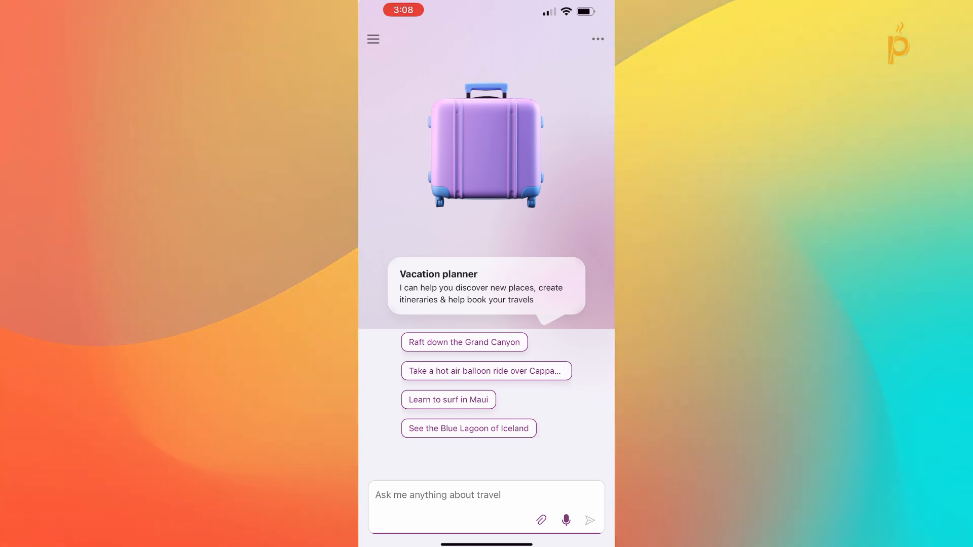
left_click(373, 39)
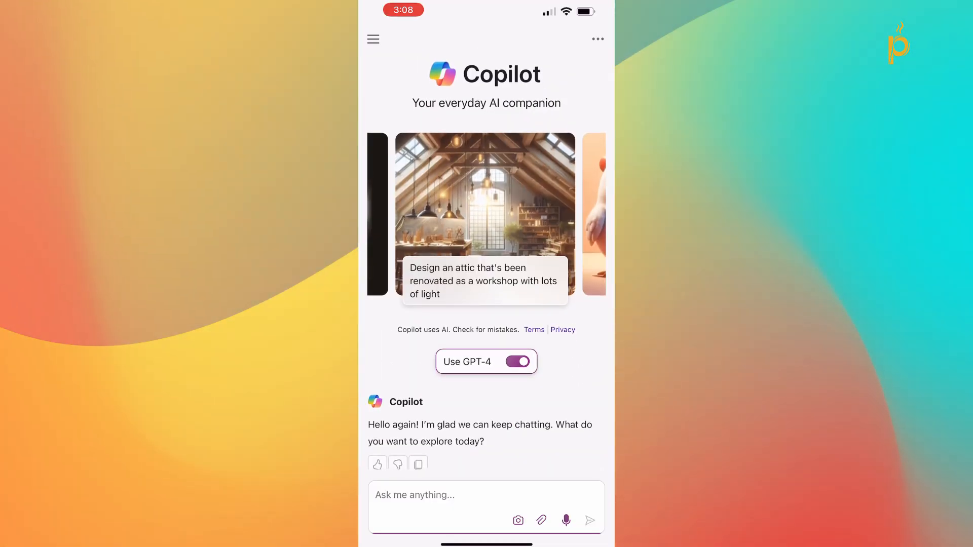
Open the Designer image-creation assistant with its example prompts
left_click(373, 39)
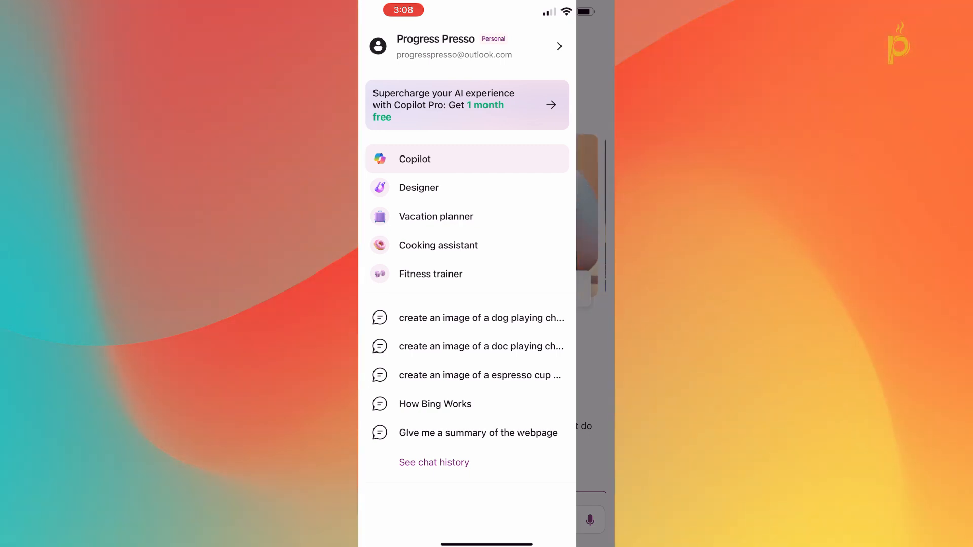
left_click(419, 188)
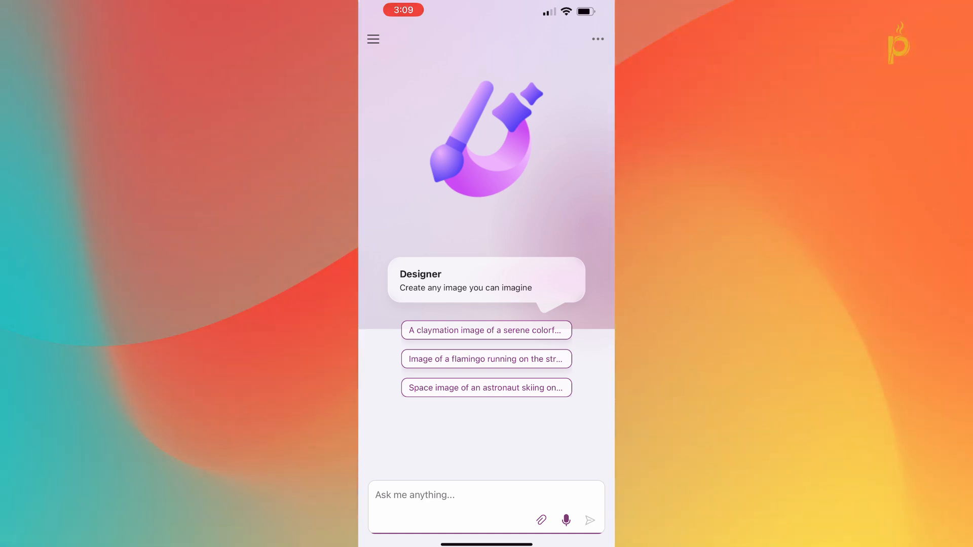
Ask Designer to create an image of a dog playing chess and view the four results
left_click(485, 495)
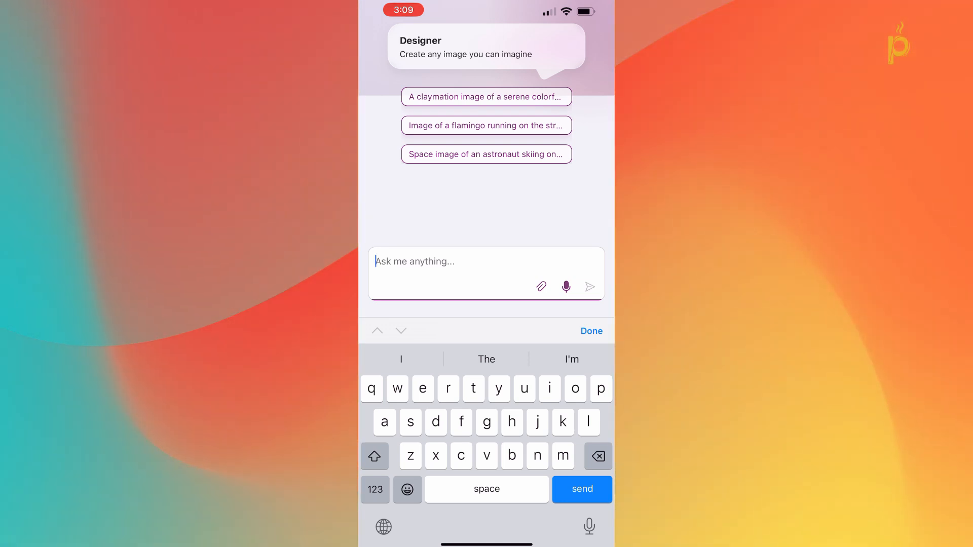
left_click(374, 456)
type("create an image of a")
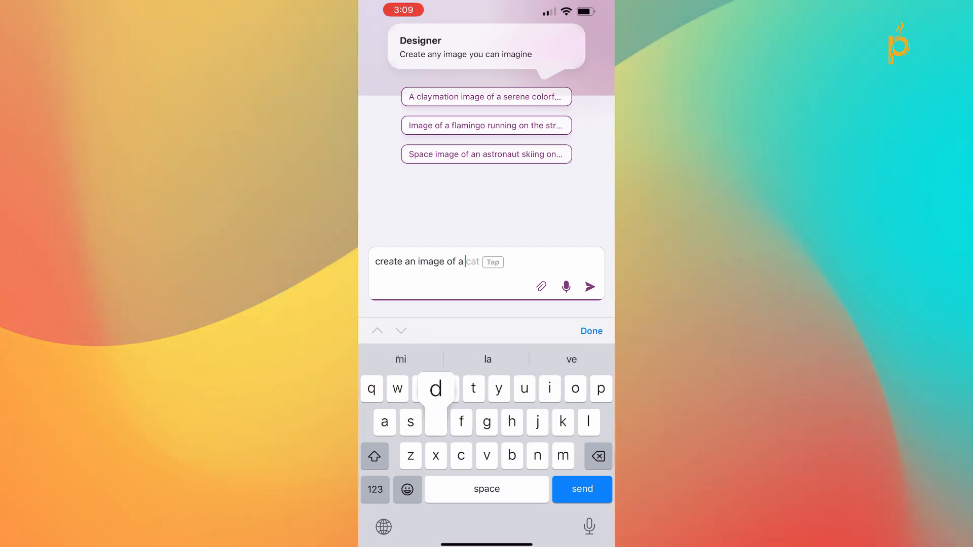
left_click(582, 490)
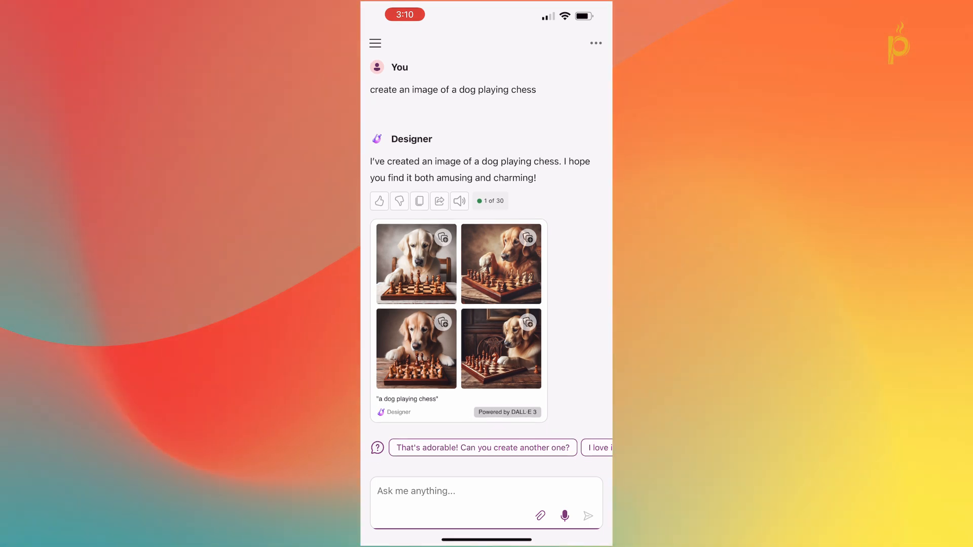
scroll("up", 3)
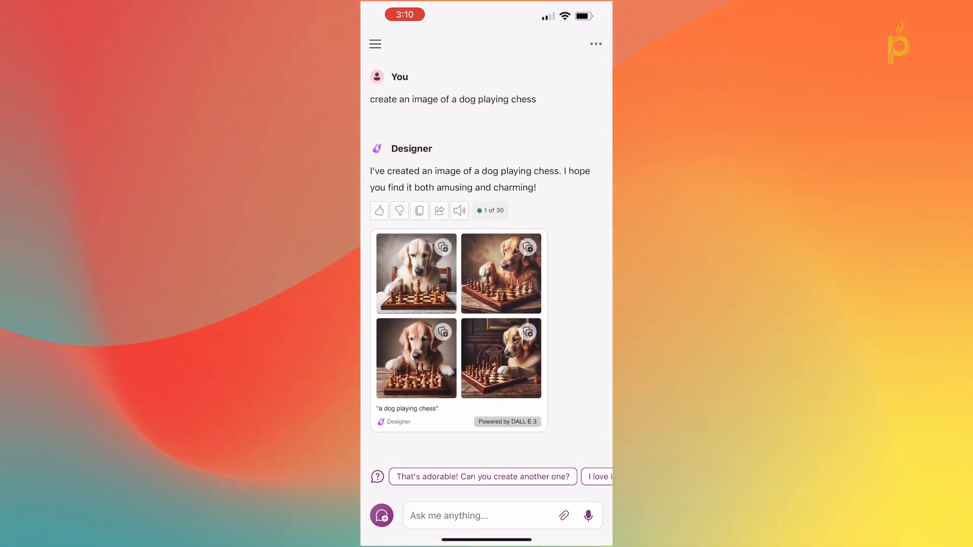
View a dog-playing-chess image full size and browse the generated images and style options
left_click(415, 273)
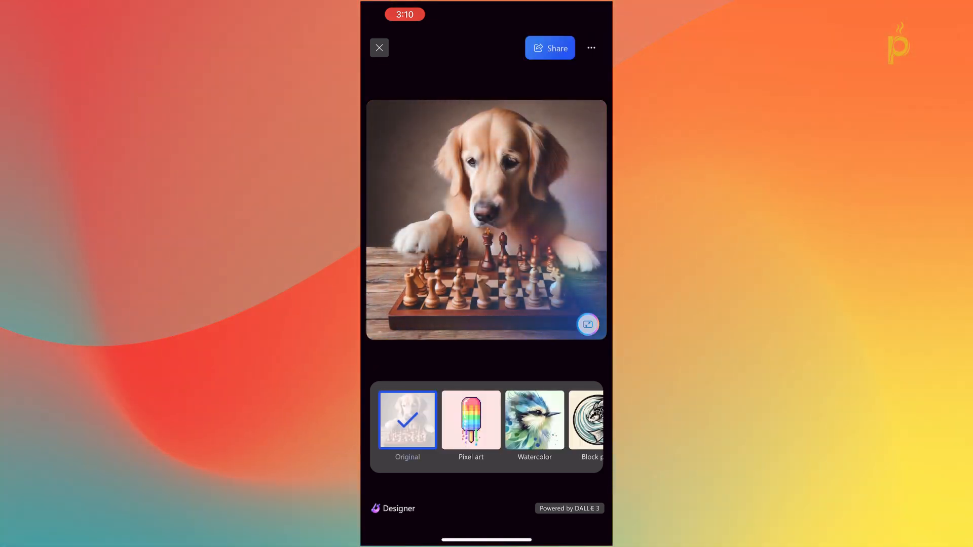
left_click(379, 48)
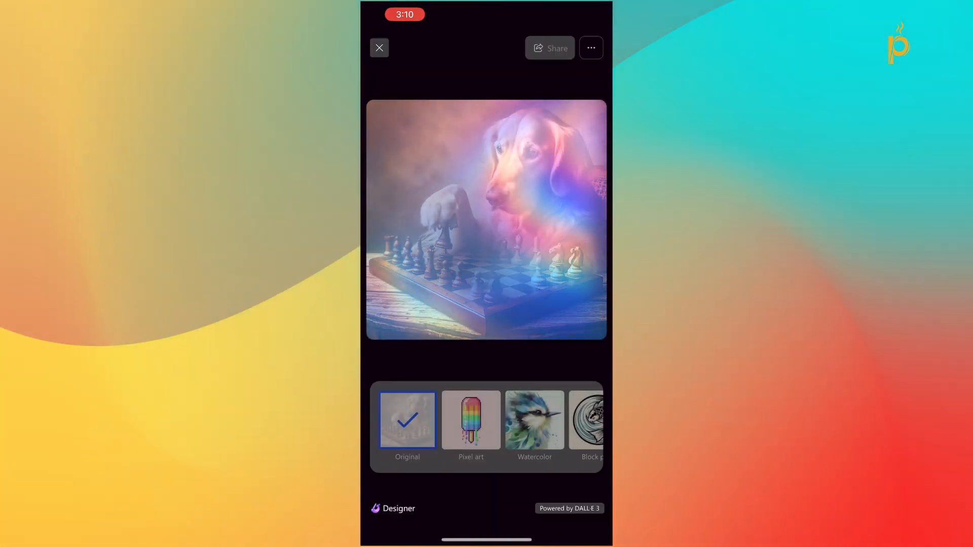
left_click(408, 420)
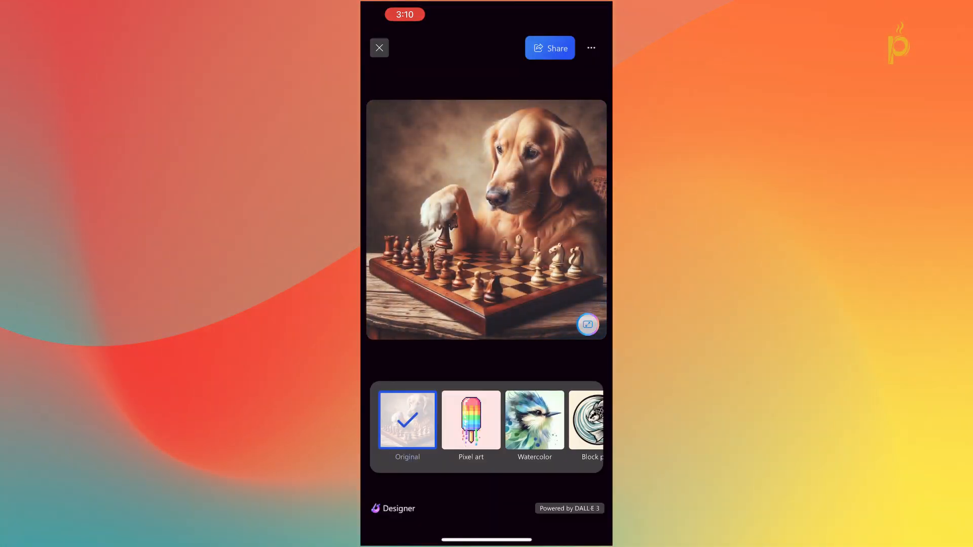
left_click(587, 325)
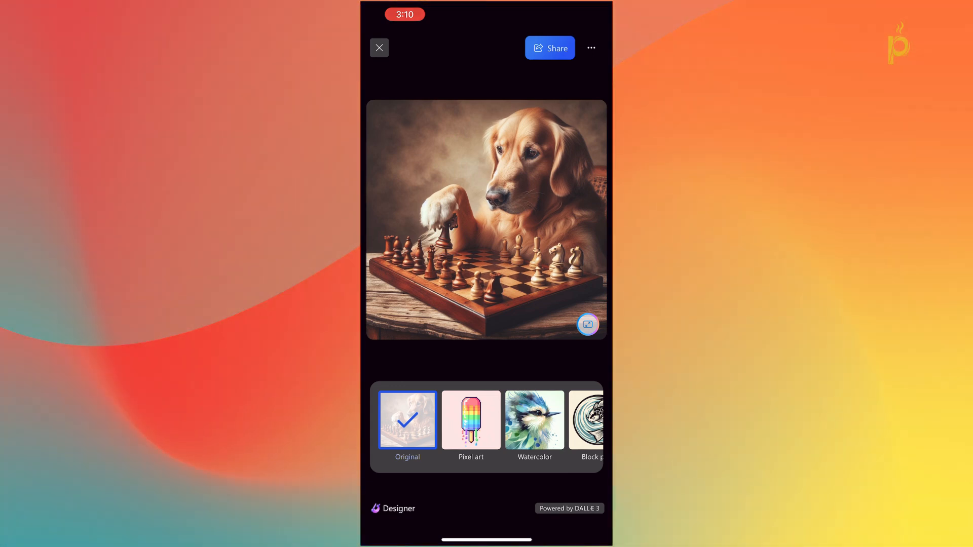
Share the image and copy its link
left_click(548, 47)
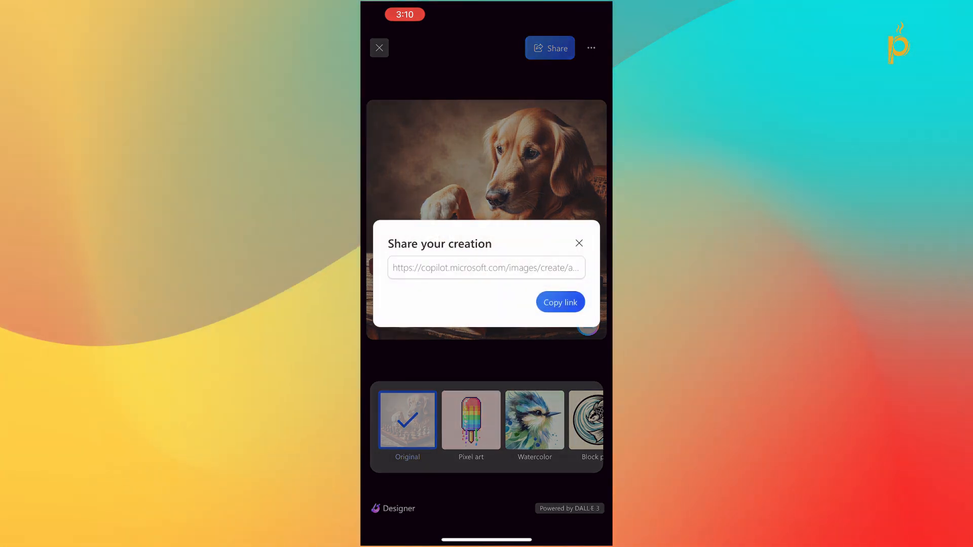
left_click(590, 48)
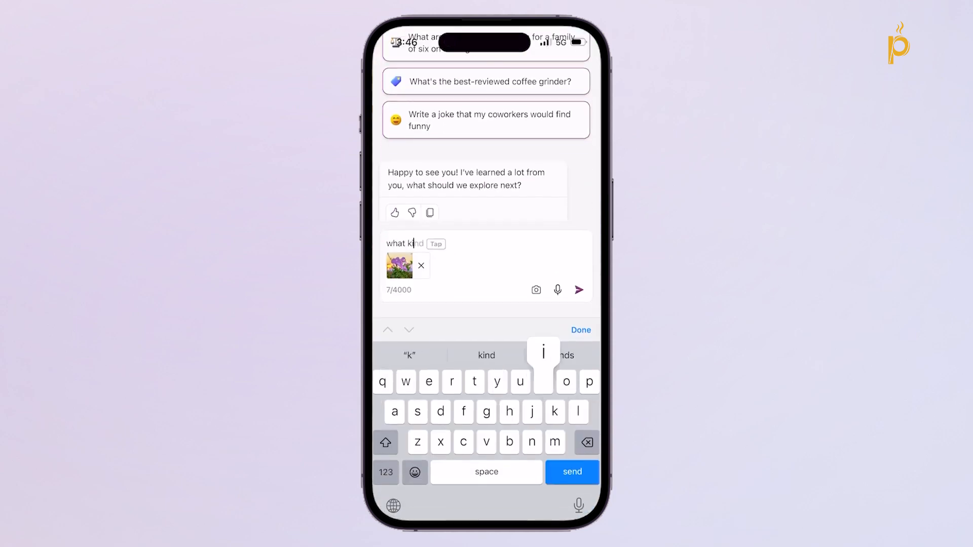
Ask Copilot 'what kind of flower is this?' with the attached flower photo and send it
type("of flower is this")
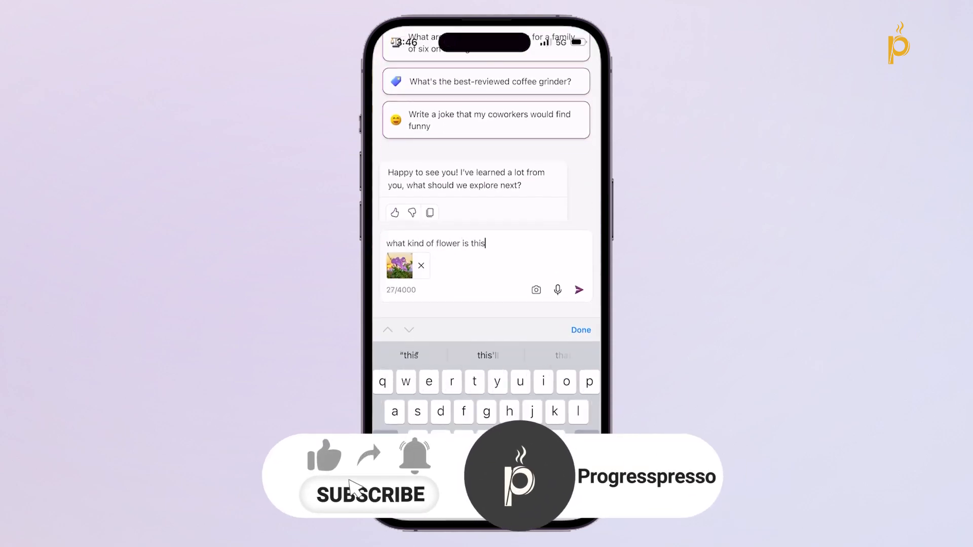
left_click(578, 290)
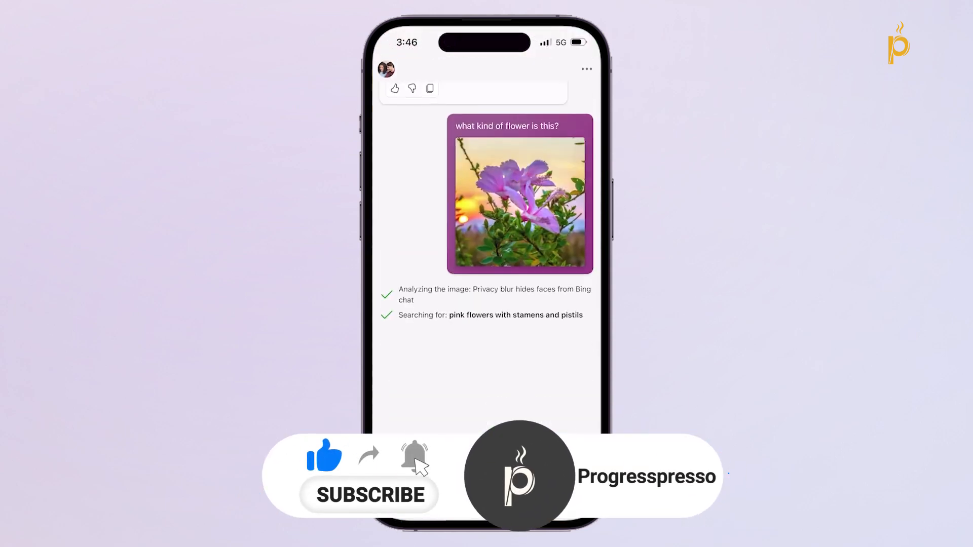